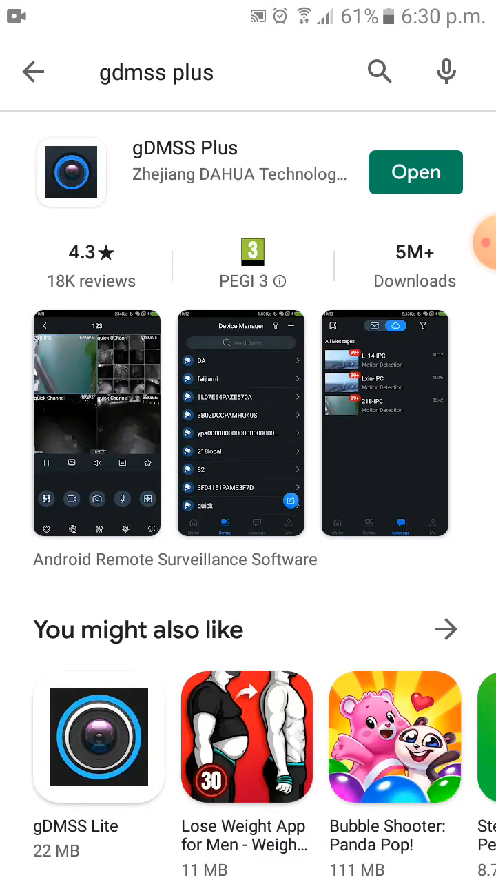
Launch gDMSS Plus from its Play Store page to reach the empty device list.
{"action": "left_click", "coordinate": [415, 172]}
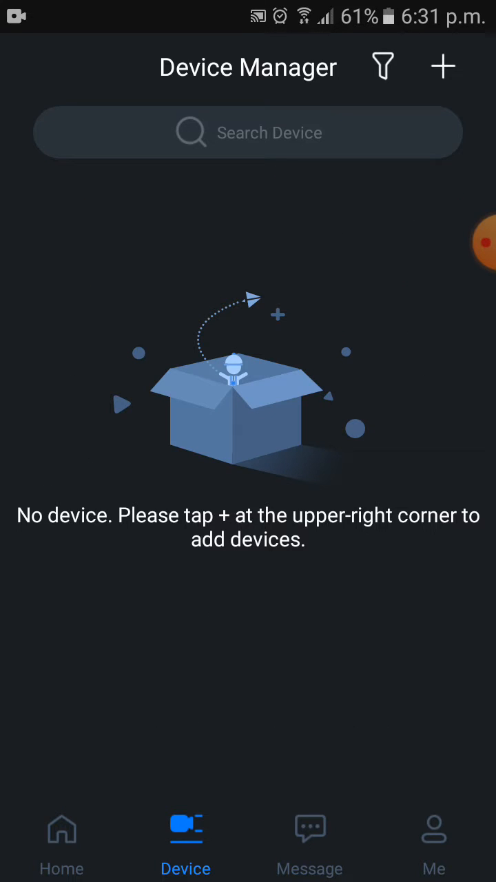